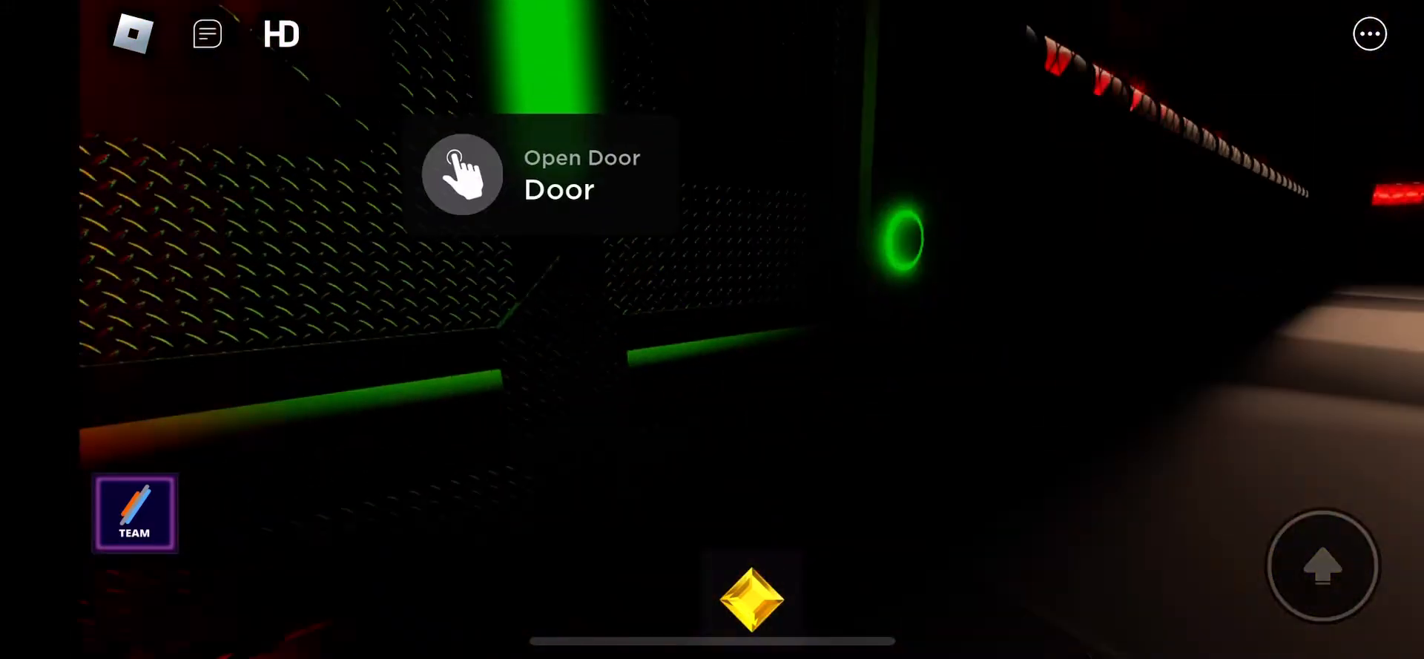
Open the door in the dark, green-lit corridor via its interaction prompt.
click(461, 172)
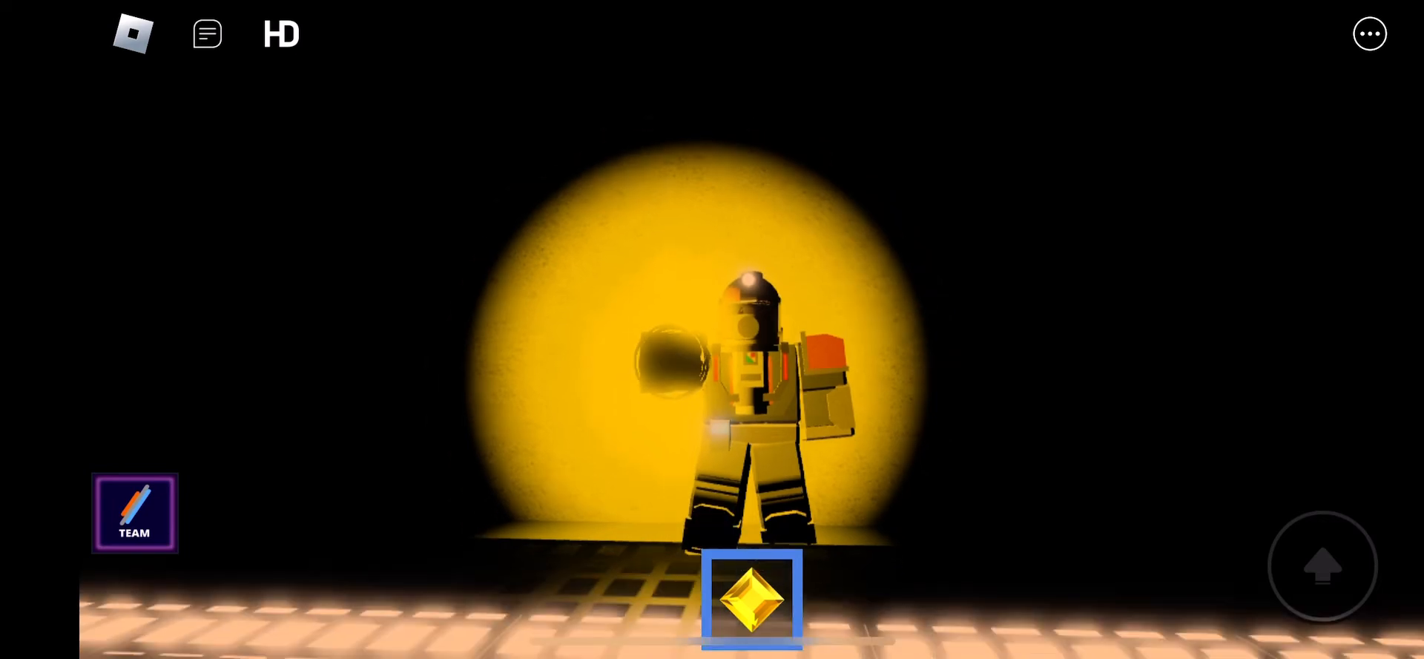
Bring up the Select an Emote wheel beside the glowing yellow core.
click(751, 599)
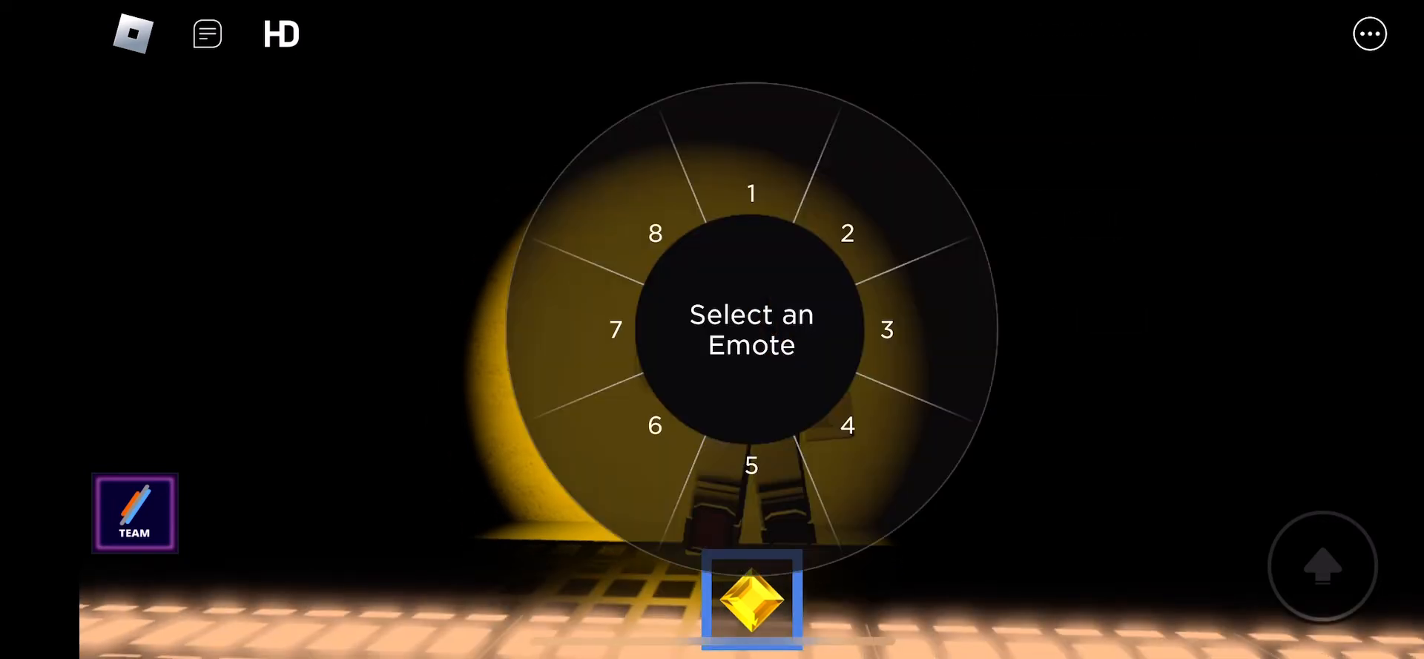